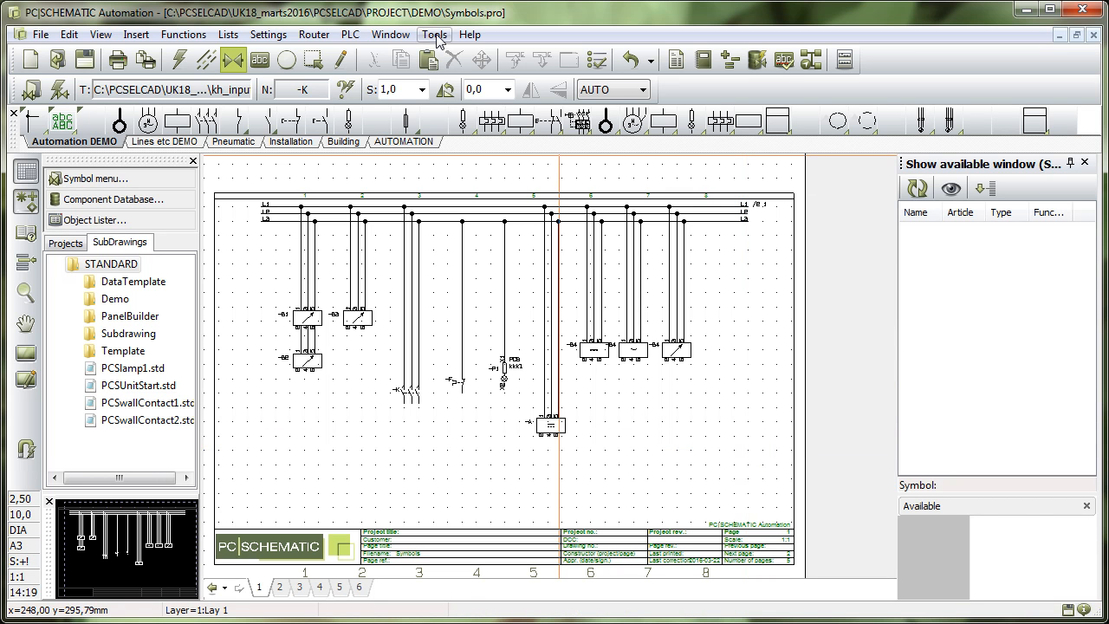
- Run Symbol Documentation from Tools with 'Symbols in current project' selected
{"action": "left_click", "coordinate": [433, 34]}
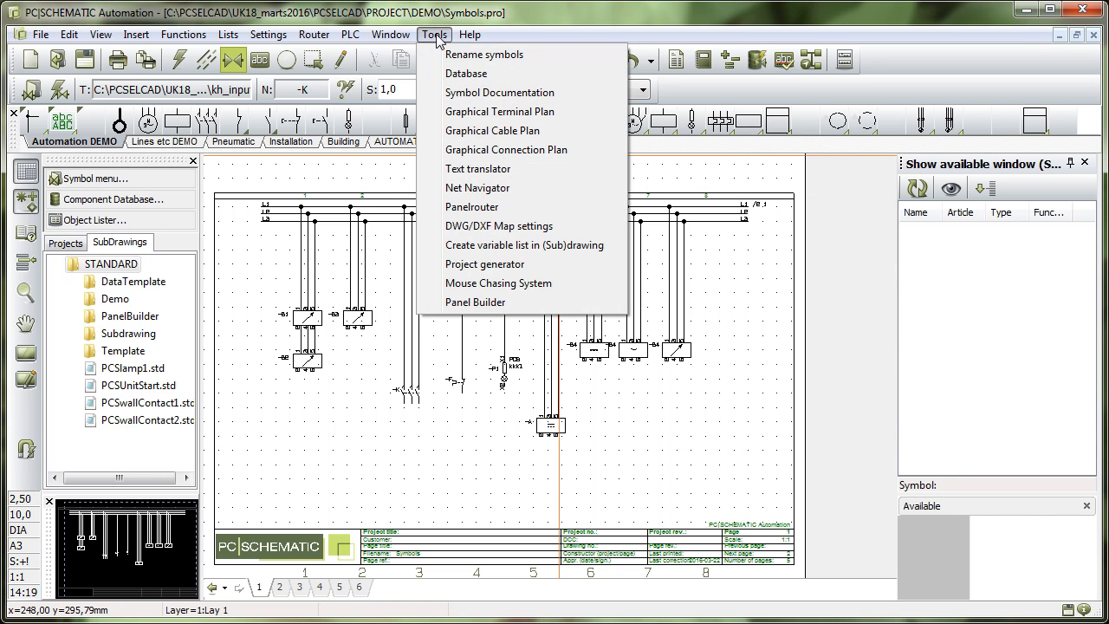
{"action": "mouse_move", "coordinate": [519, 94]}
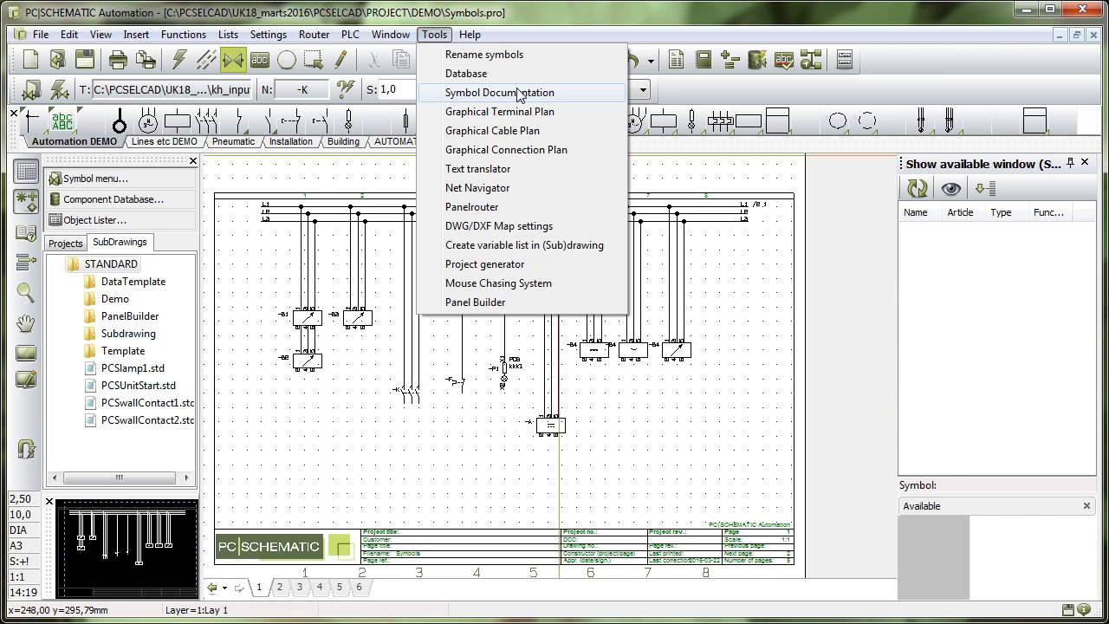
{"action": "left_click", "coordinate": [500, 93]}
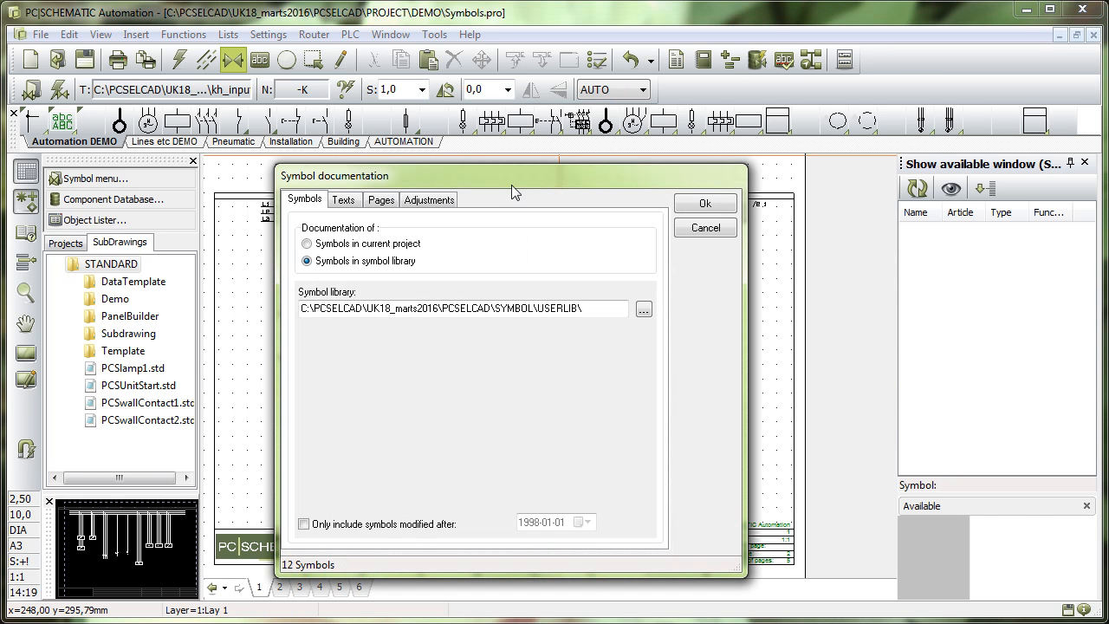
{"action": "left_click", "coordinate": [307, 242]}
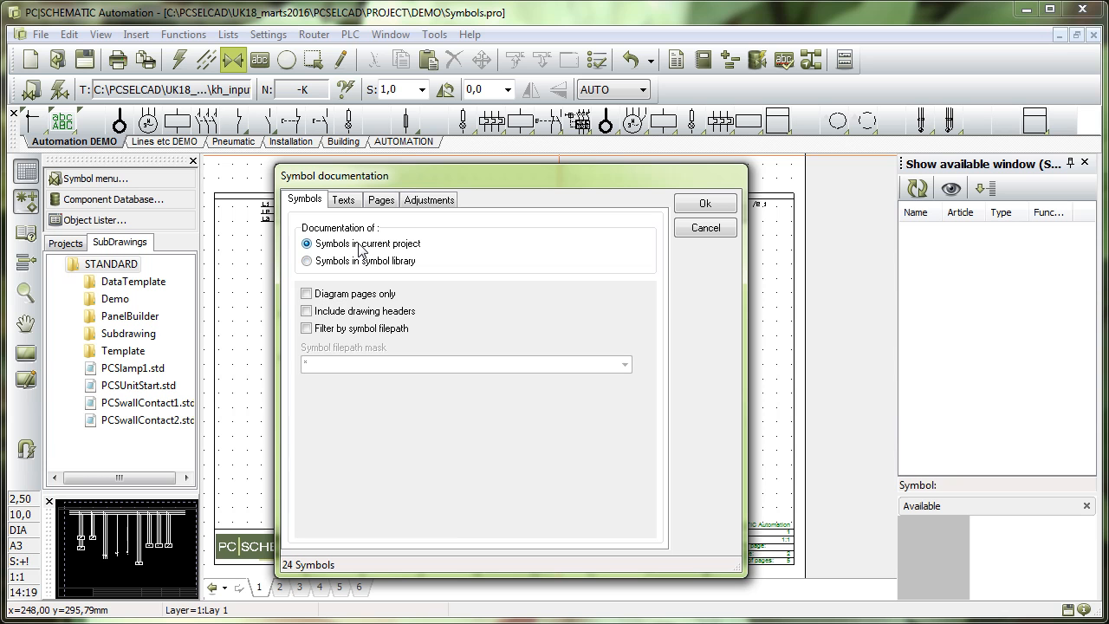
{"action": "mouse_move", "coordinate": [464, 286]}
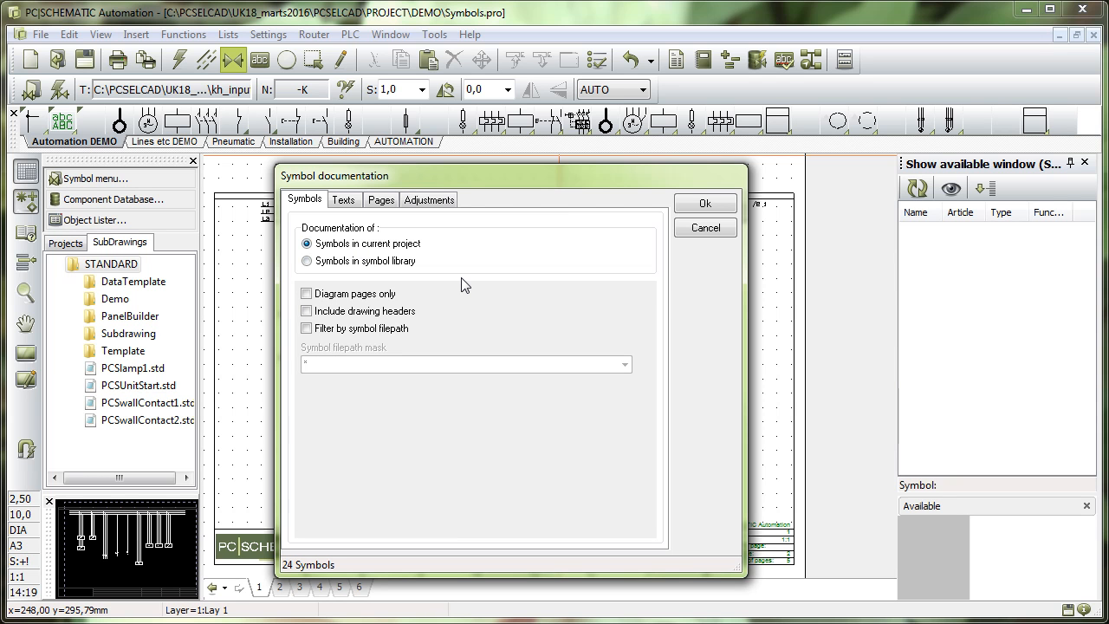
{"action": "mouse_move", "coordinate": [563, 249]}
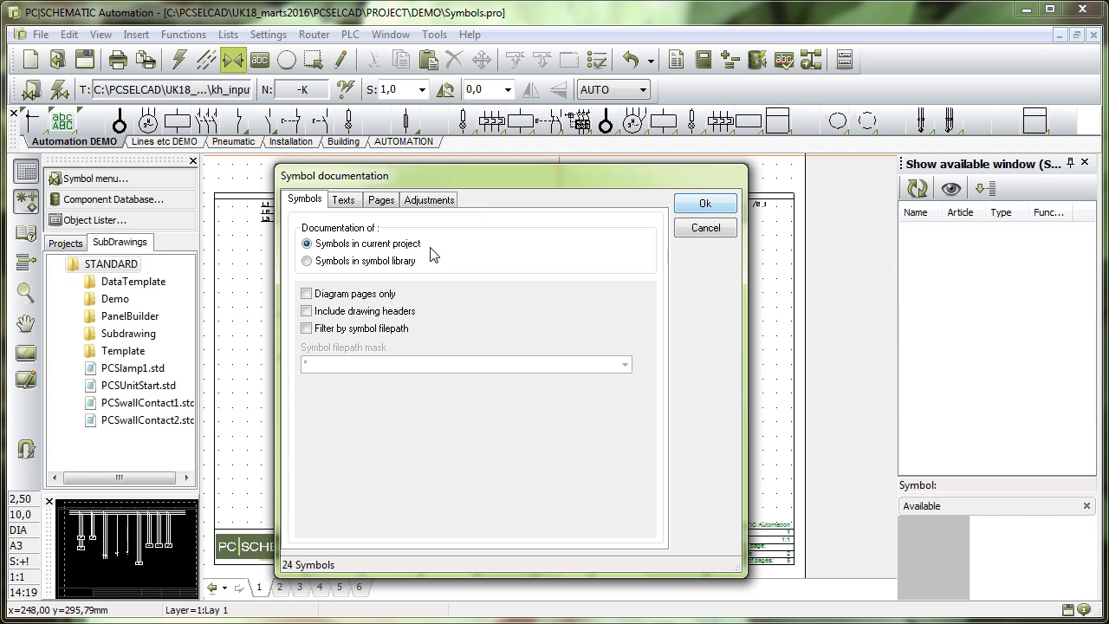
{"action": "left_click", "coordinate": [704, 202]}
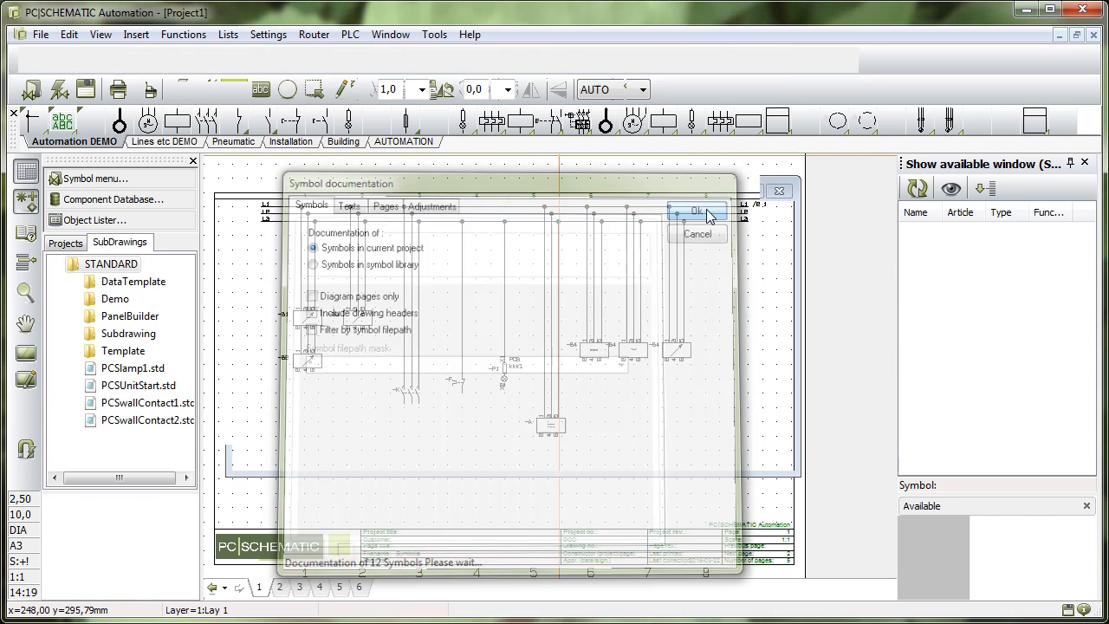
- Confirm Yes to add the generated symbol documentation page to the project
{"action": "left_click", "coordinate": [696, 211]}
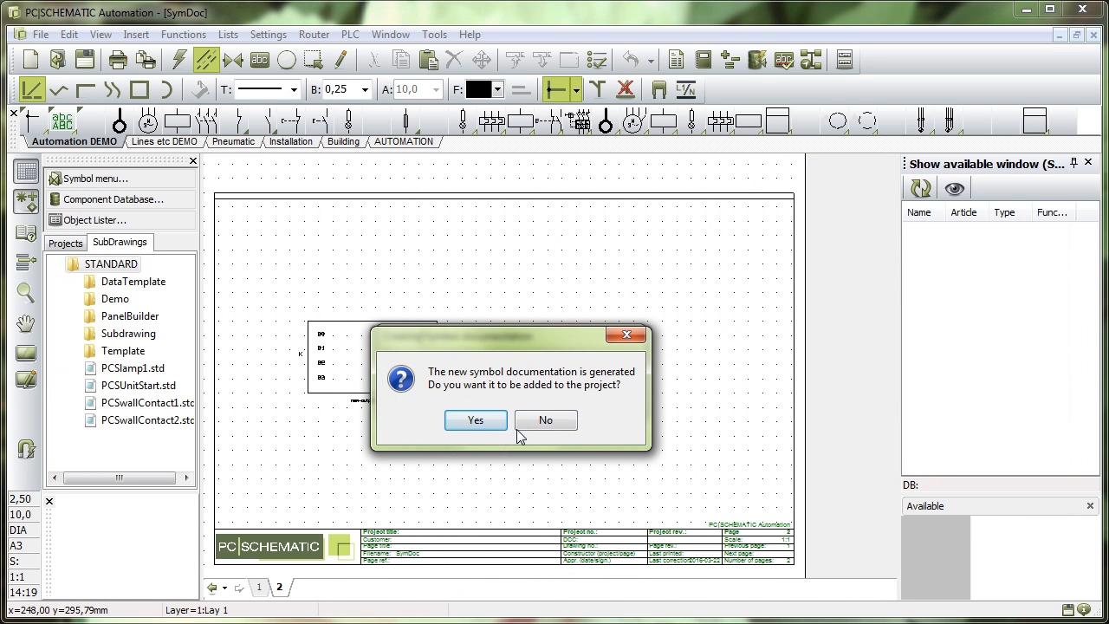
{"action": "mouse_move", "coordinate": [495, 371]}
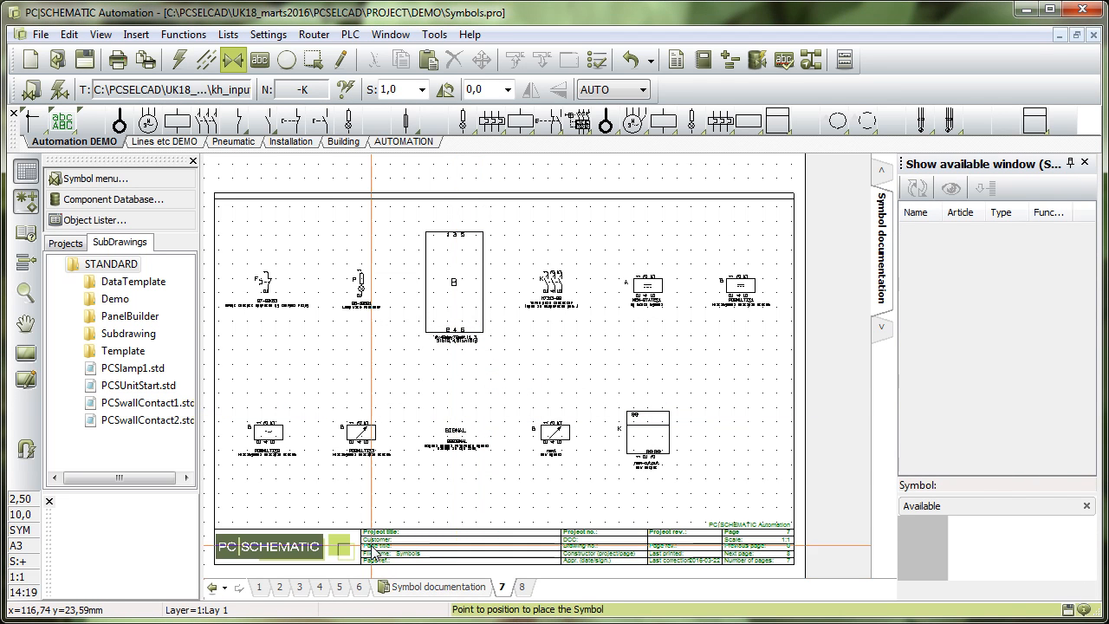
{"action": "mouse_move", "coordinate": [547, 291]}
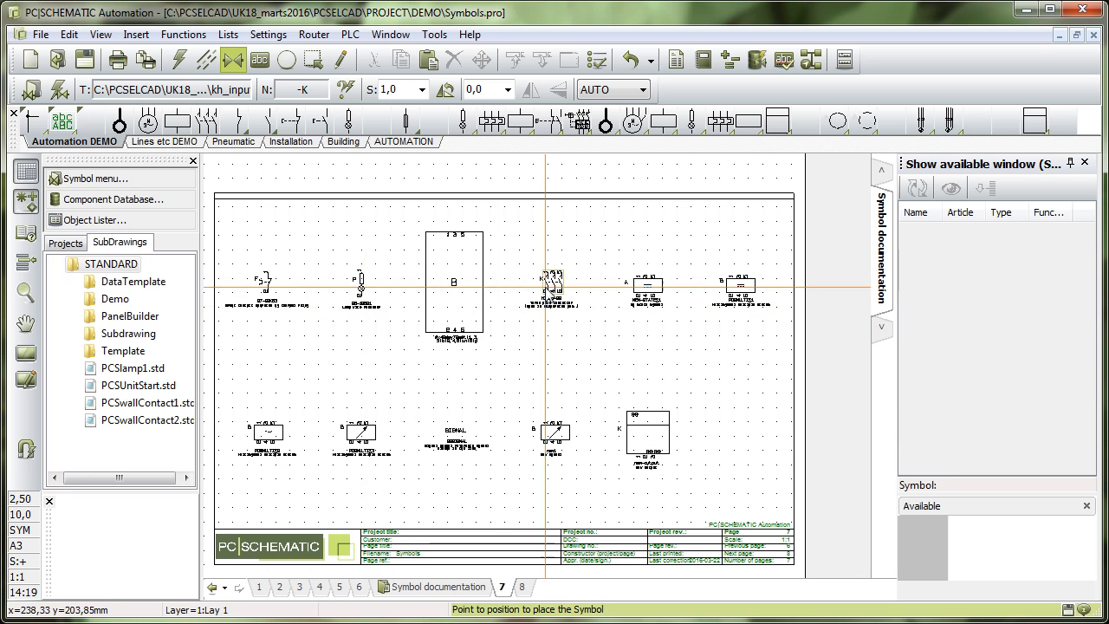
{"action": "mouse_move", "coordinate": [416, 553]}
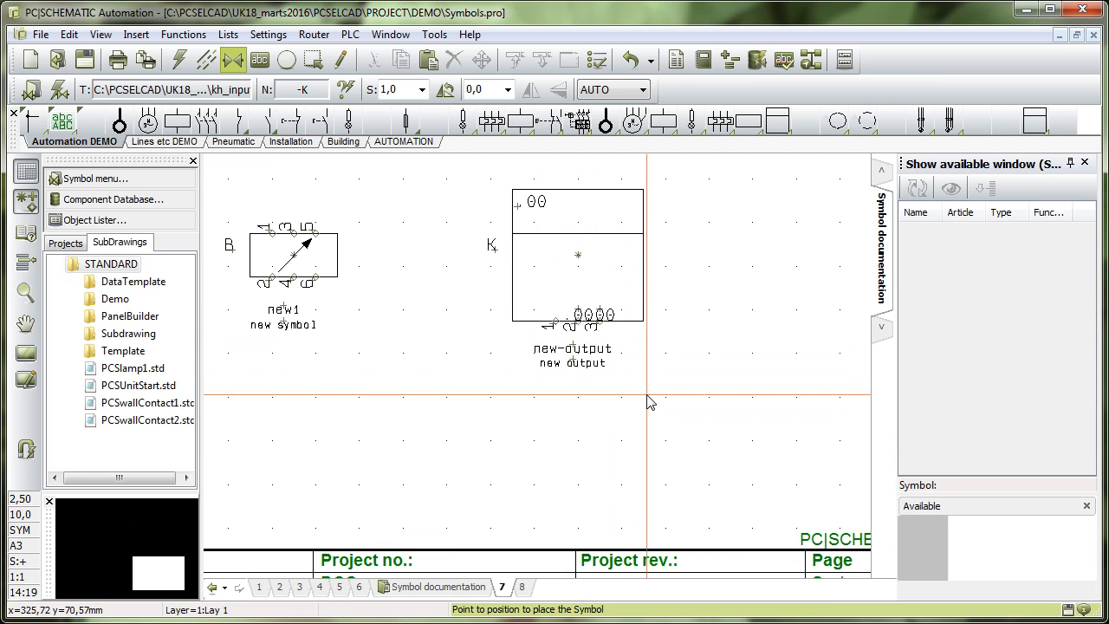
{"action": "mouse_move", "coordinate": [645, 416]}
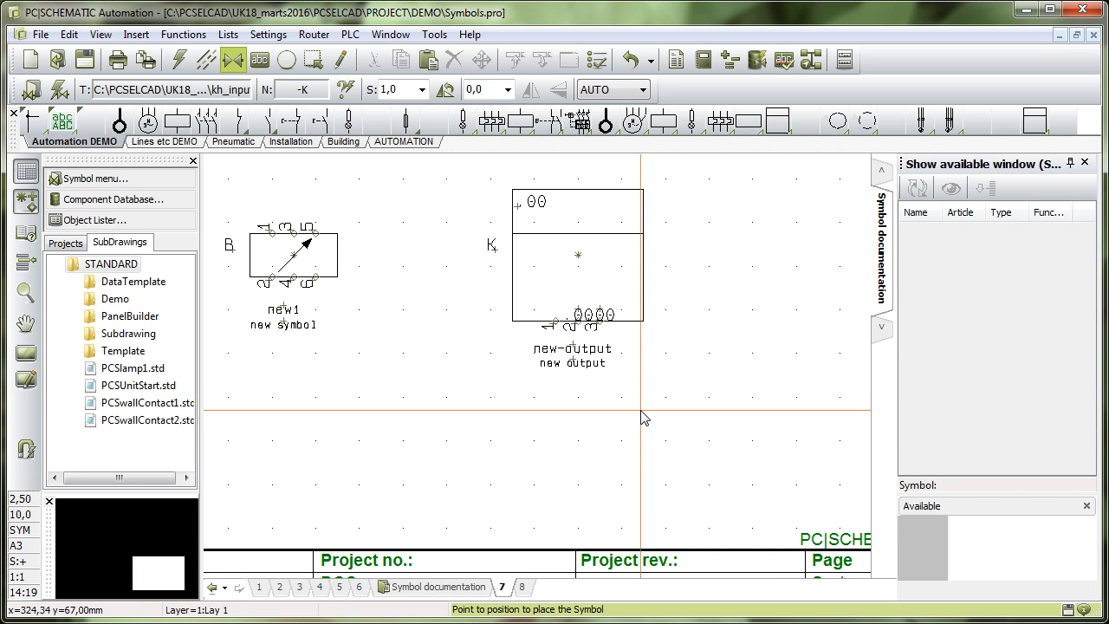
{"action": "mouse_move", "coordinate": [287, 310]}
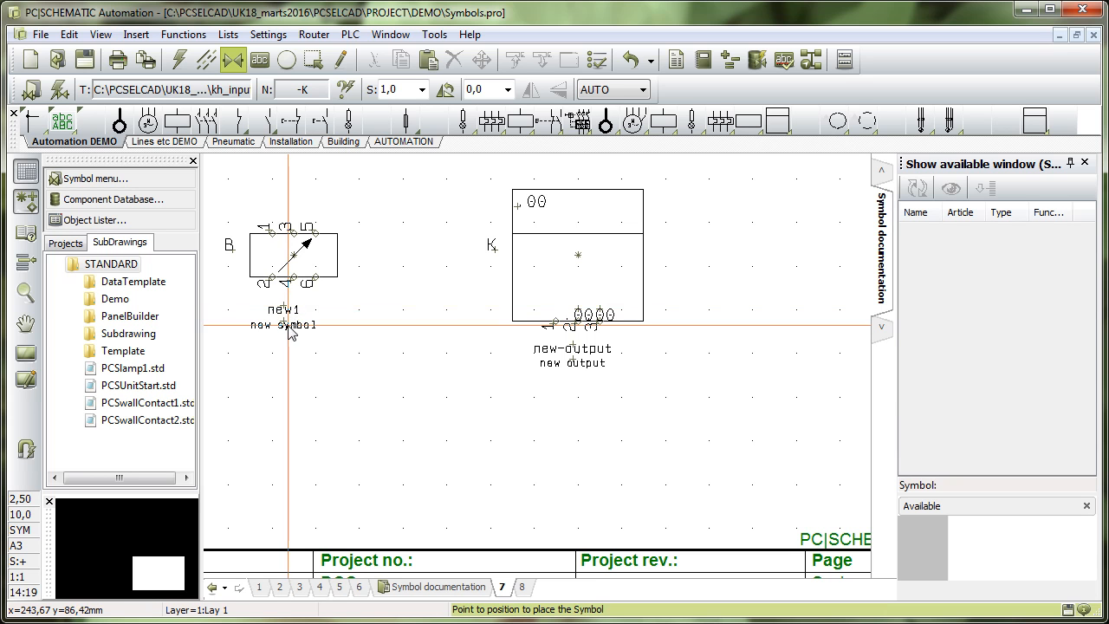
{"action": "mouse_move", "coordinate": [499, 430]}
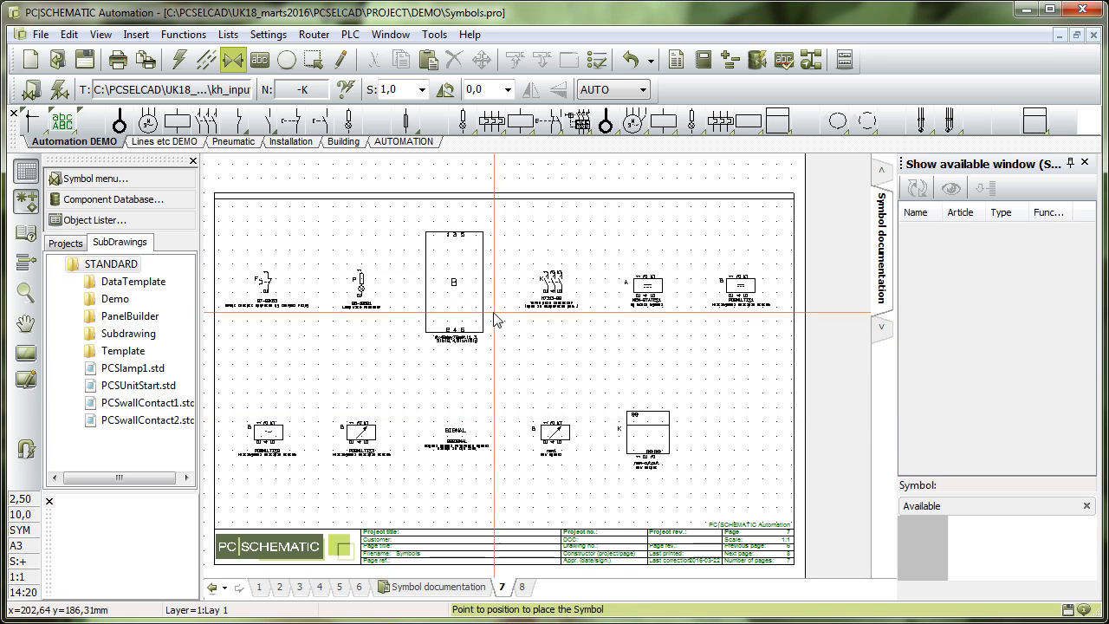
{"action": "left_click", "coordinate": [433, 35]}
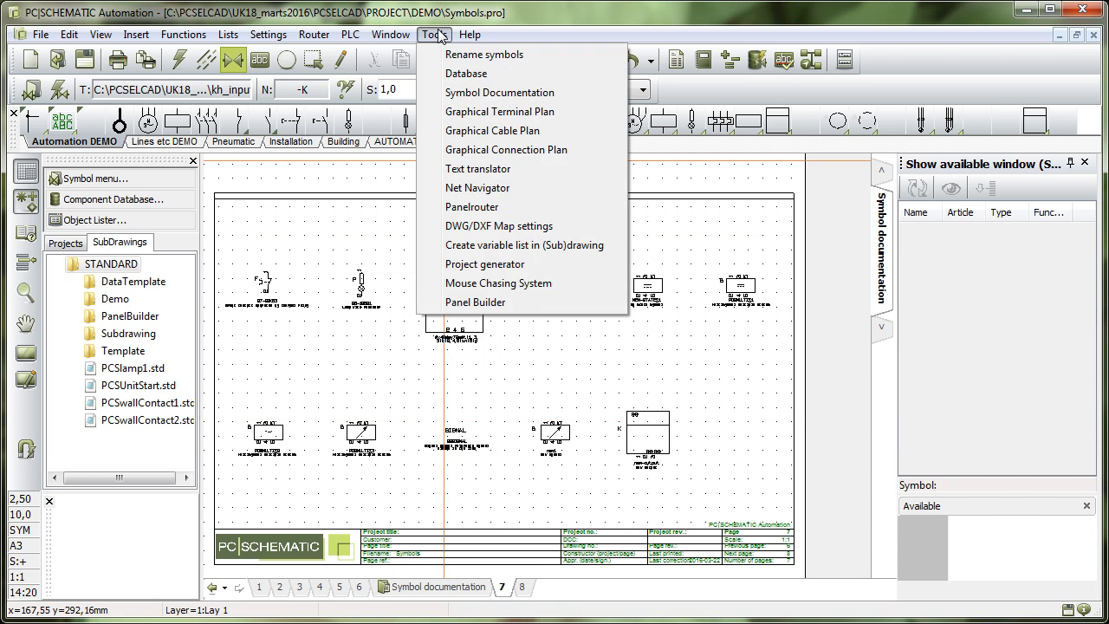
- Reopen Symbol Documentation and choose 'Symbols in symbol library', then start browsing for the folder
{"action": "left_click", "coordinate": [499, 94]}
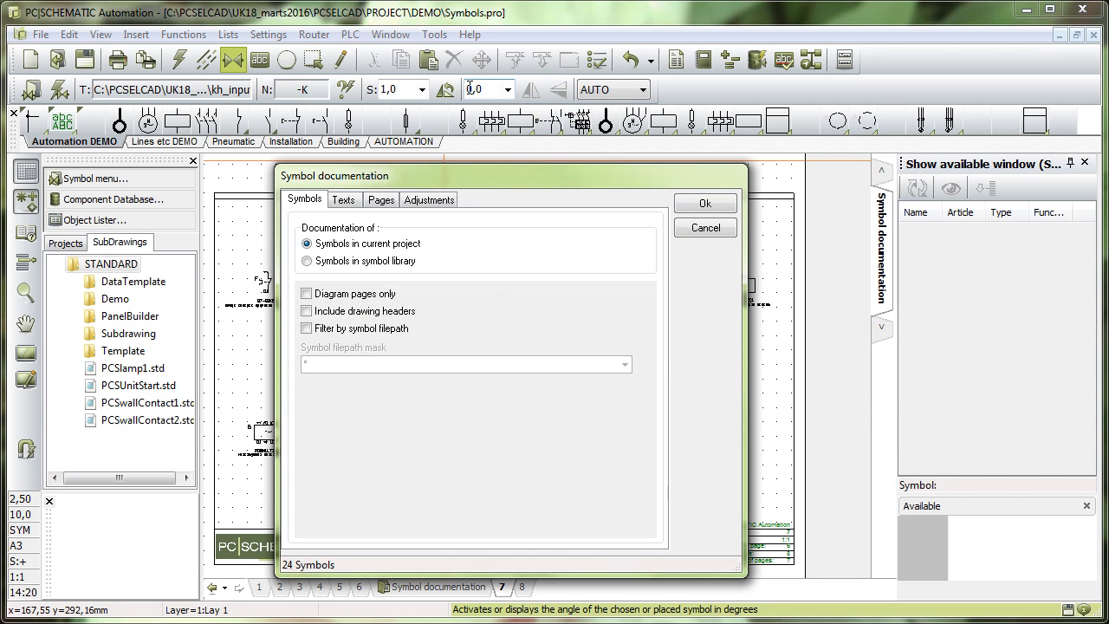
{"action": "left_click", "coordinate": [306, 260]}
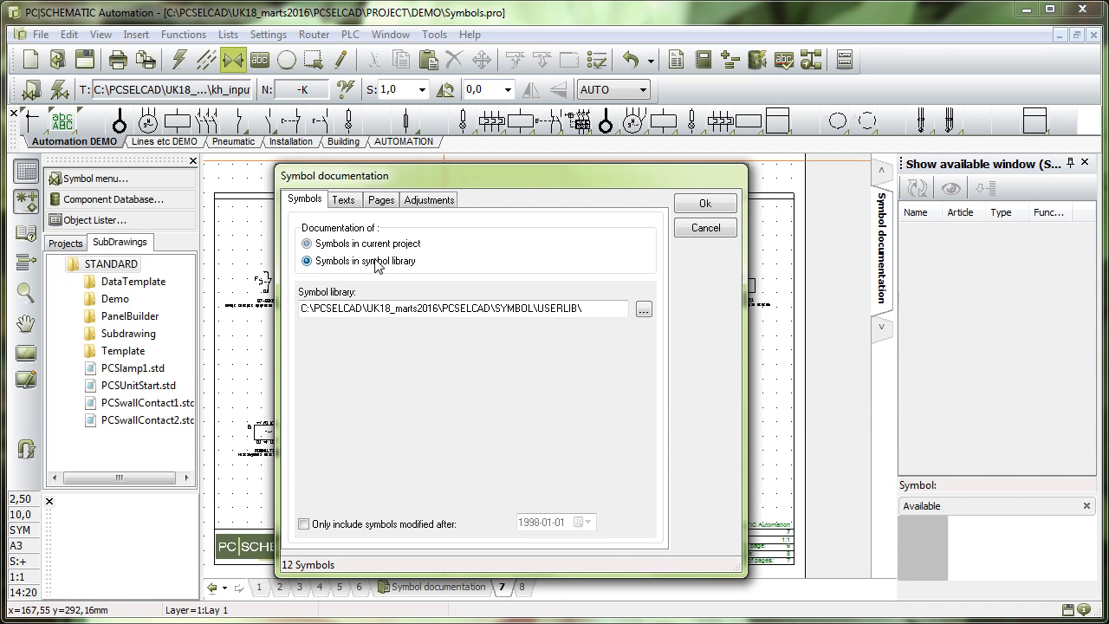
{"action": "left_click", "coordinate": [307, 260]}
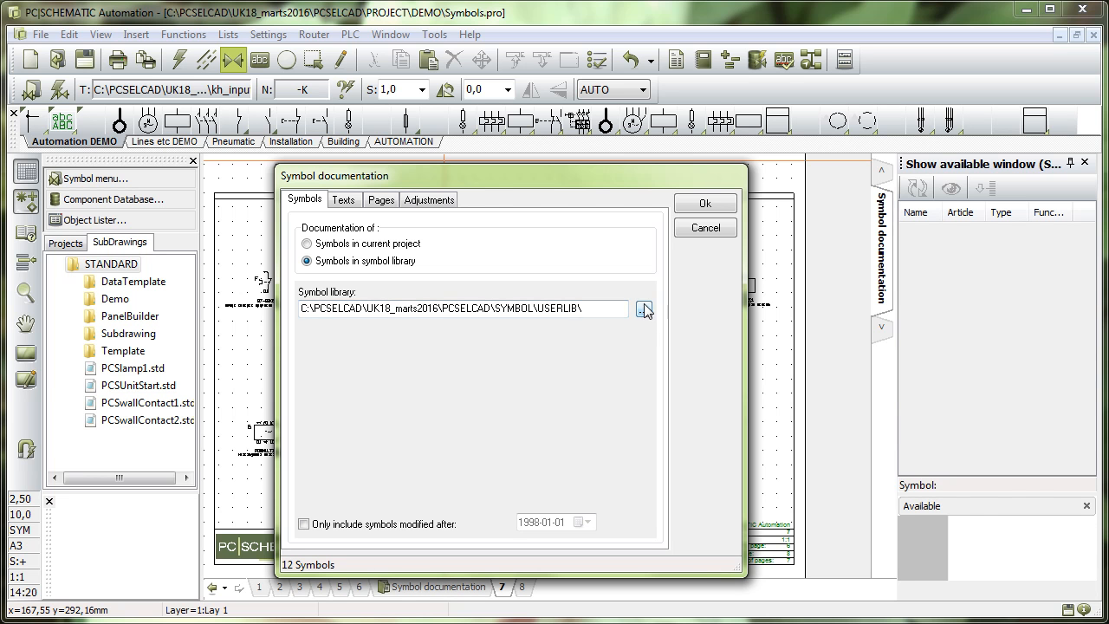
{"action": "left_click", "coordinate": [645, 308]}
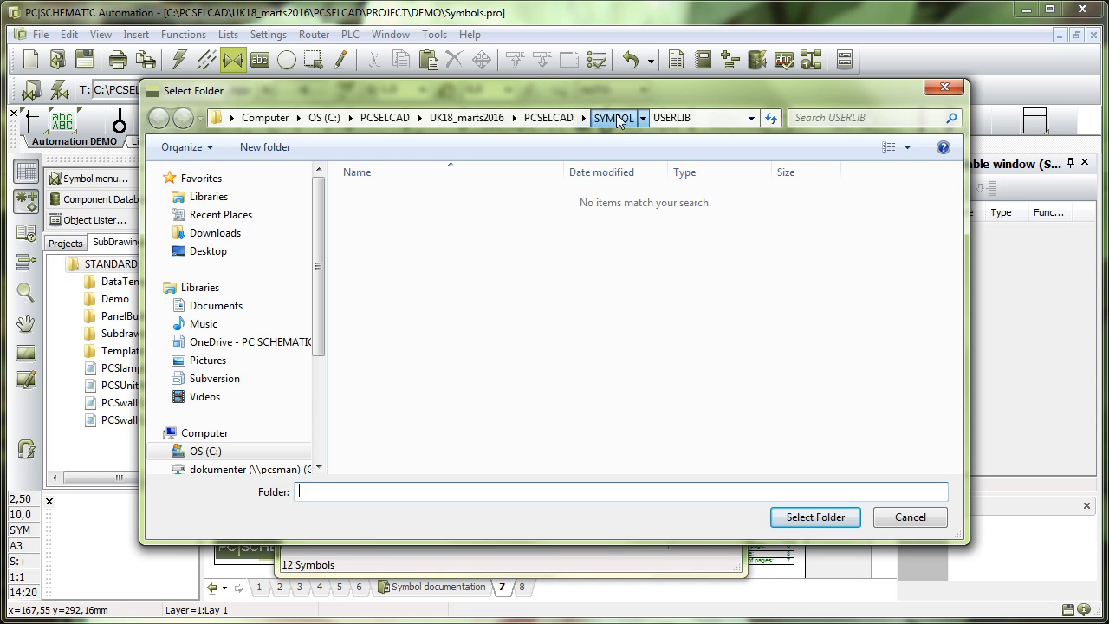
- Select the USERLIB folder inside SYMBOL as the library to document
{"action": "left_click", "coordinate": [613, 117]}
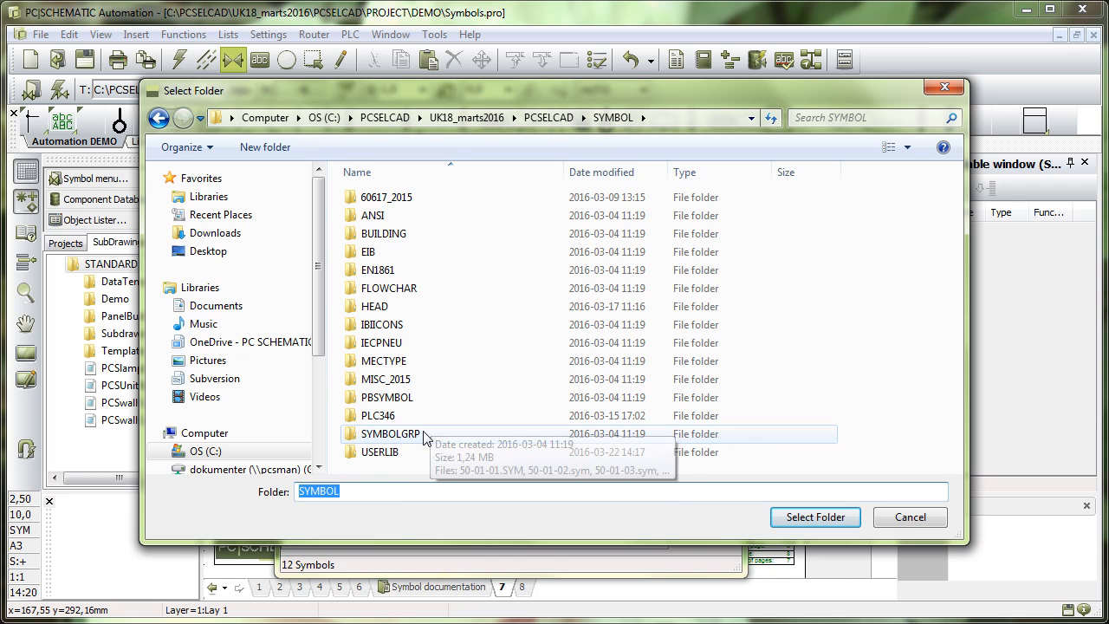
{"action": "left_click", "coordinate": [377, 450]}
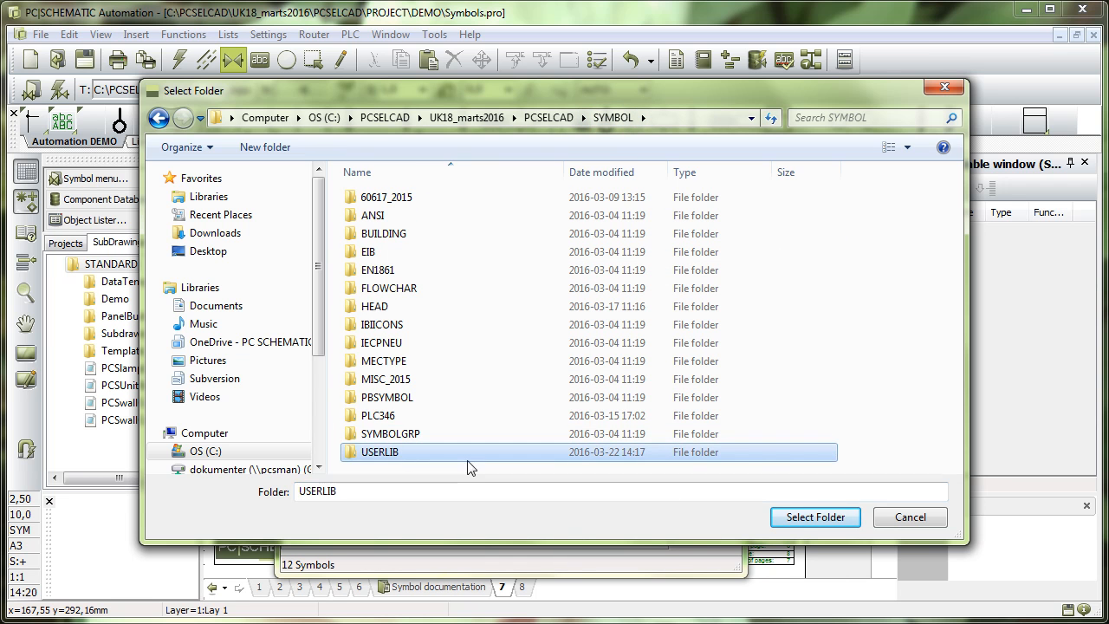
{"action": "left_click", "coordinate": [815, 517]}
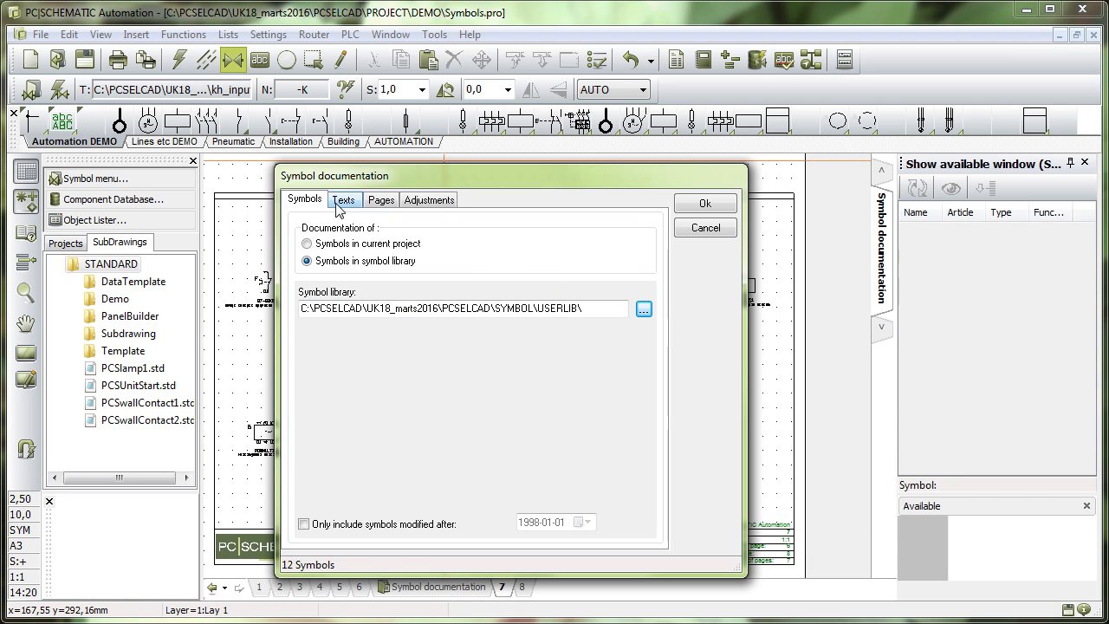
{"action": "left_click", "coordinate": [343, 199]}
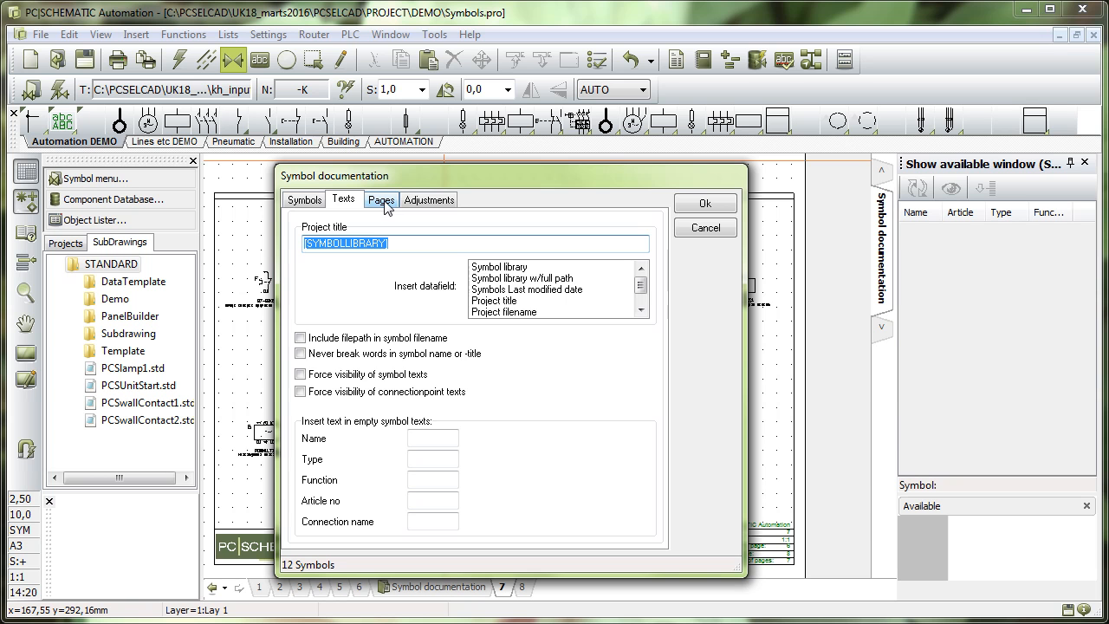
{"action": "left_click", "coordinate": [381, 200]}
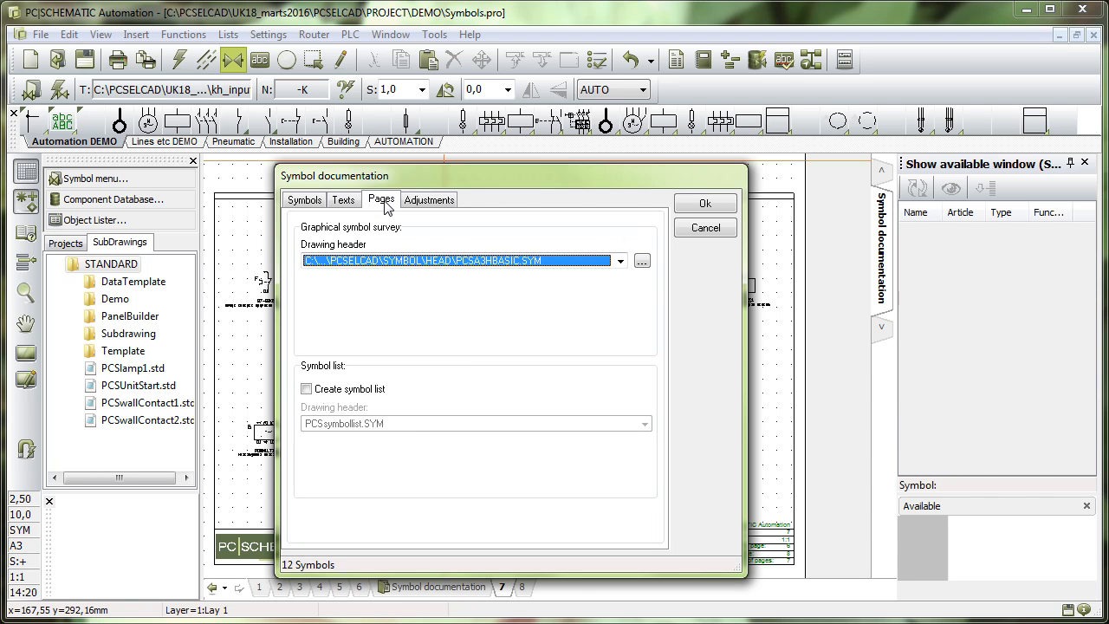
{"action": "left_click", "coordinate": [305, 388]}
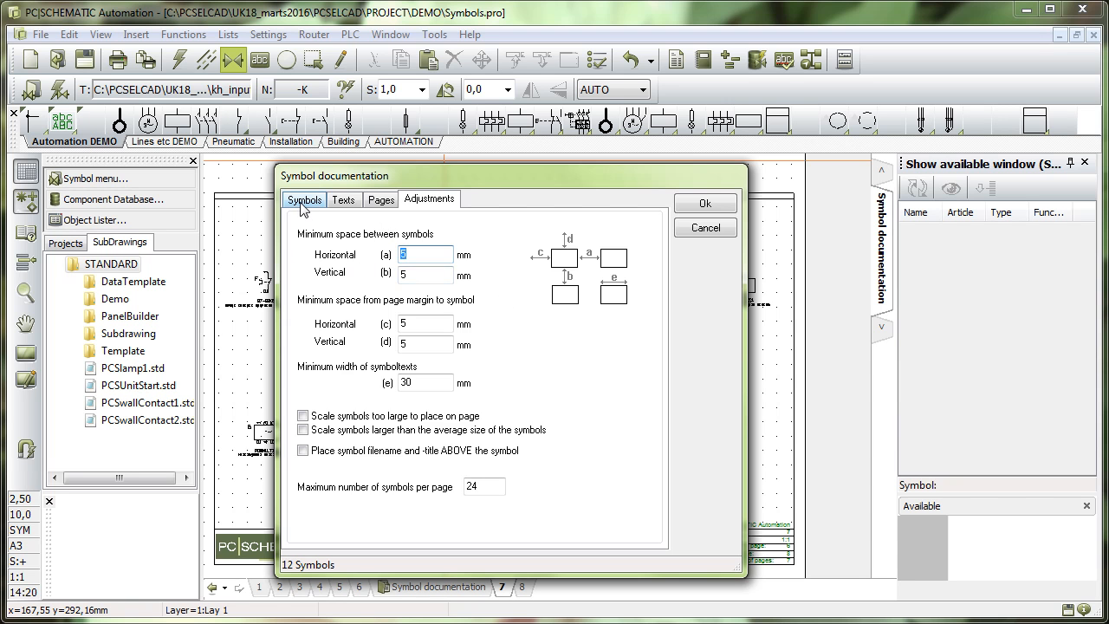
{"action": "left_click", "coordinate": [305, 198]}
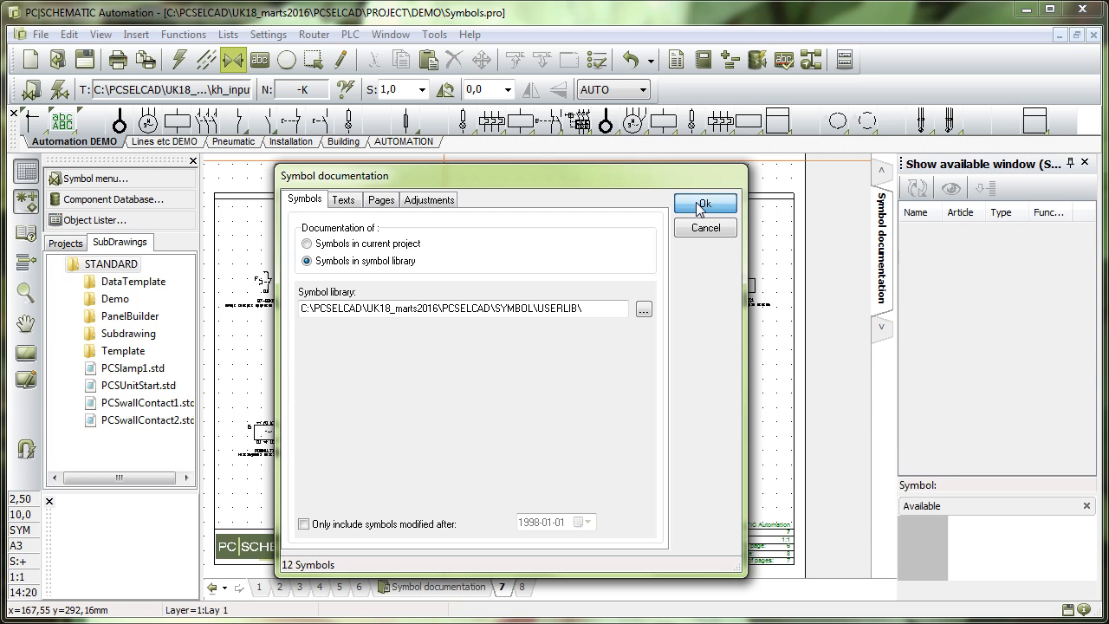
- Generate the USERLIB documentation and view page 2 symbol pictures and page 5 title/filename list
{"action": "left_click", "coordinate": [703, 205]}
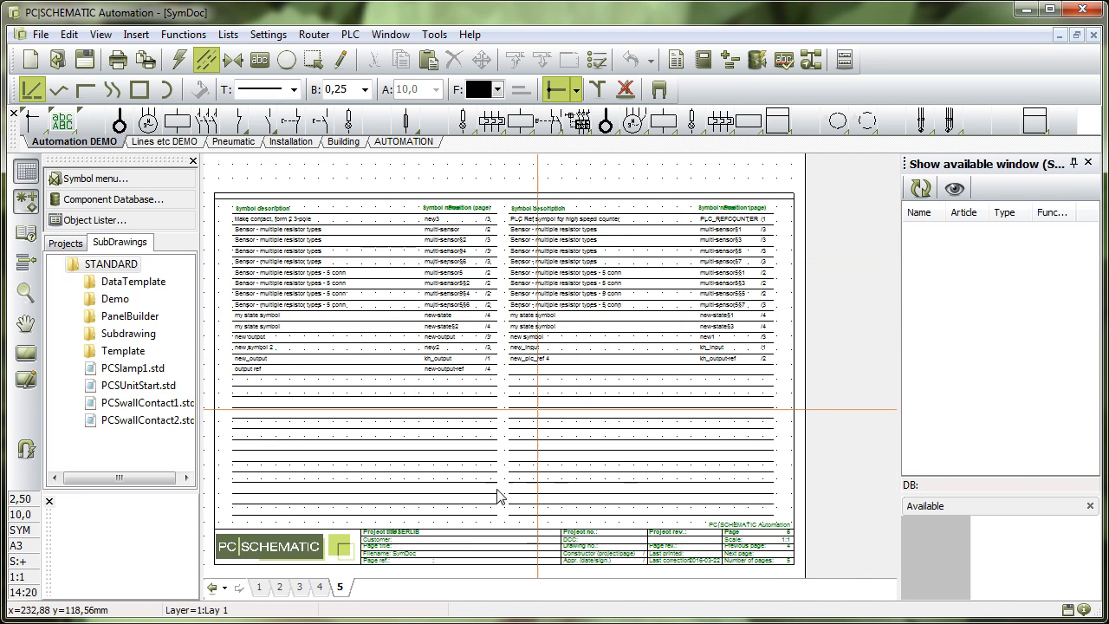
{"action": "left_click", "coordinate": [258, 585]}
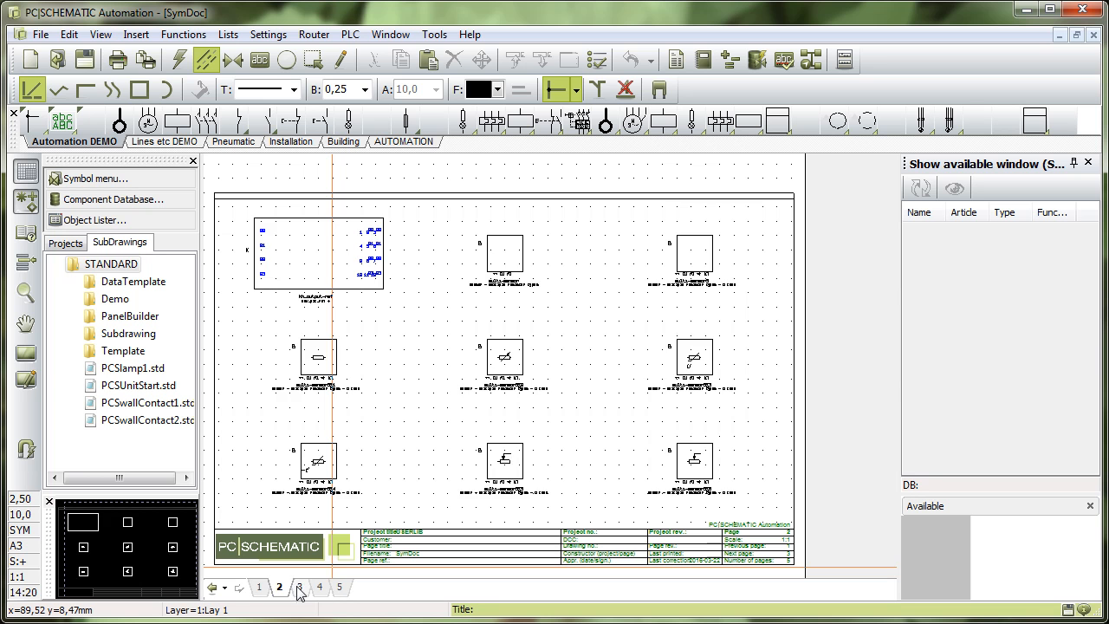
{"action": "left_click", "coordinate": [339, 587]}
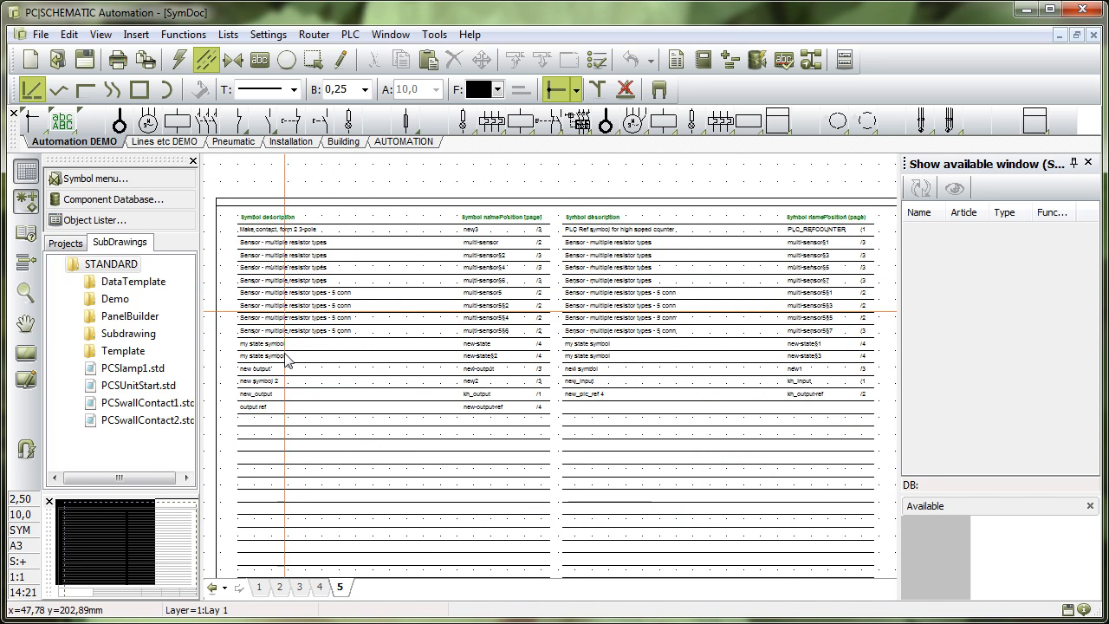
{"action": "mouse_move", "coordinate": [274, 464]}
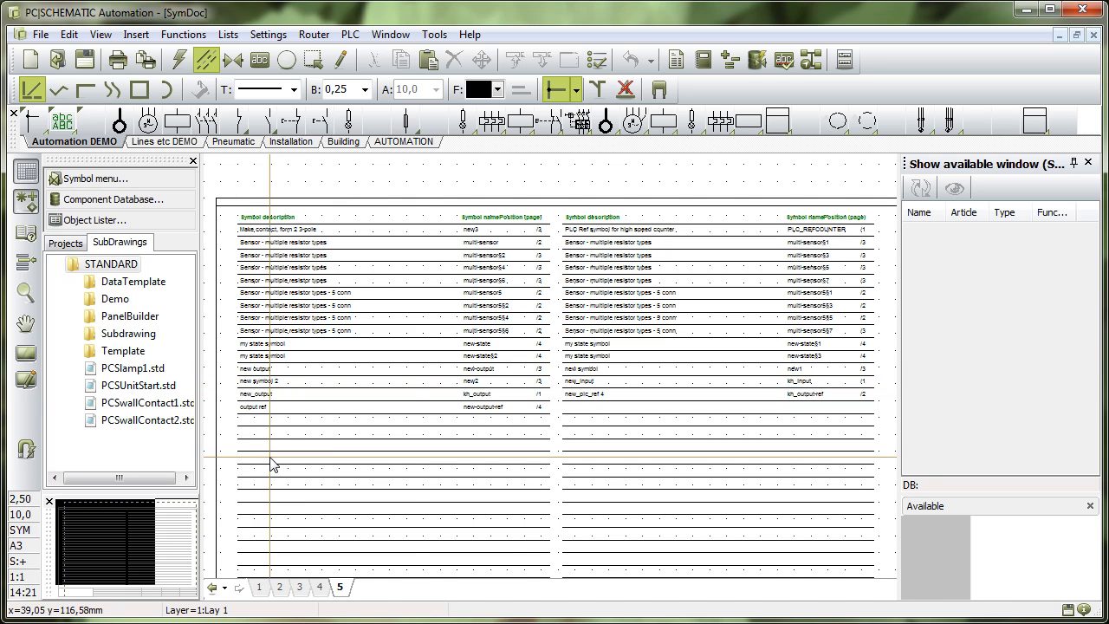
{"action": "mouse_move", "coordinate": [485, 485]}
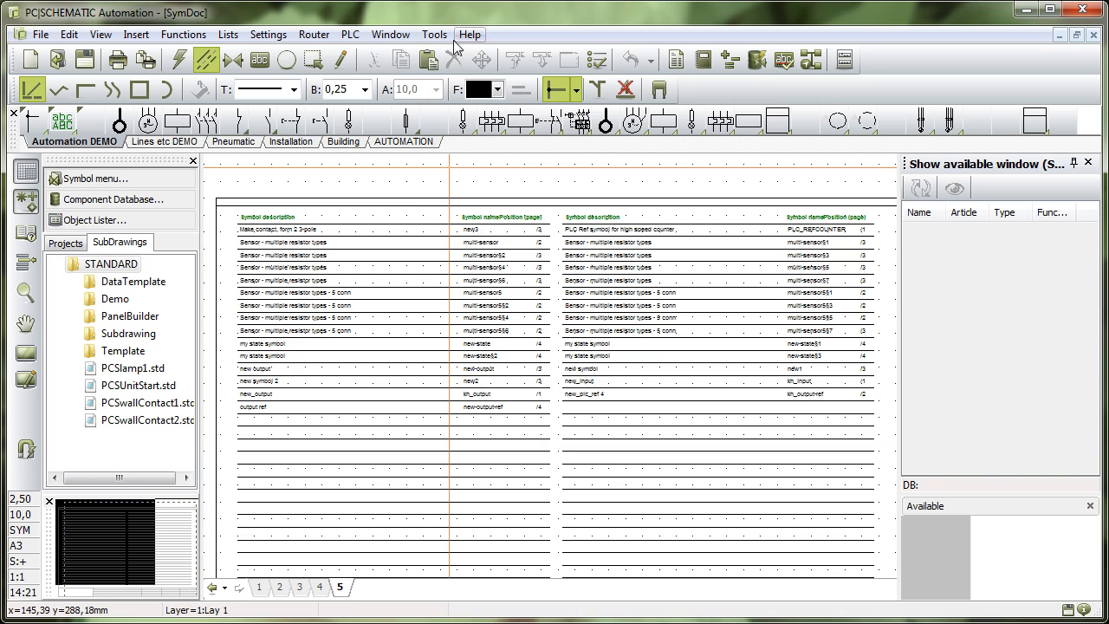
{"action": "left_click", "coordinate": [434, 35]}
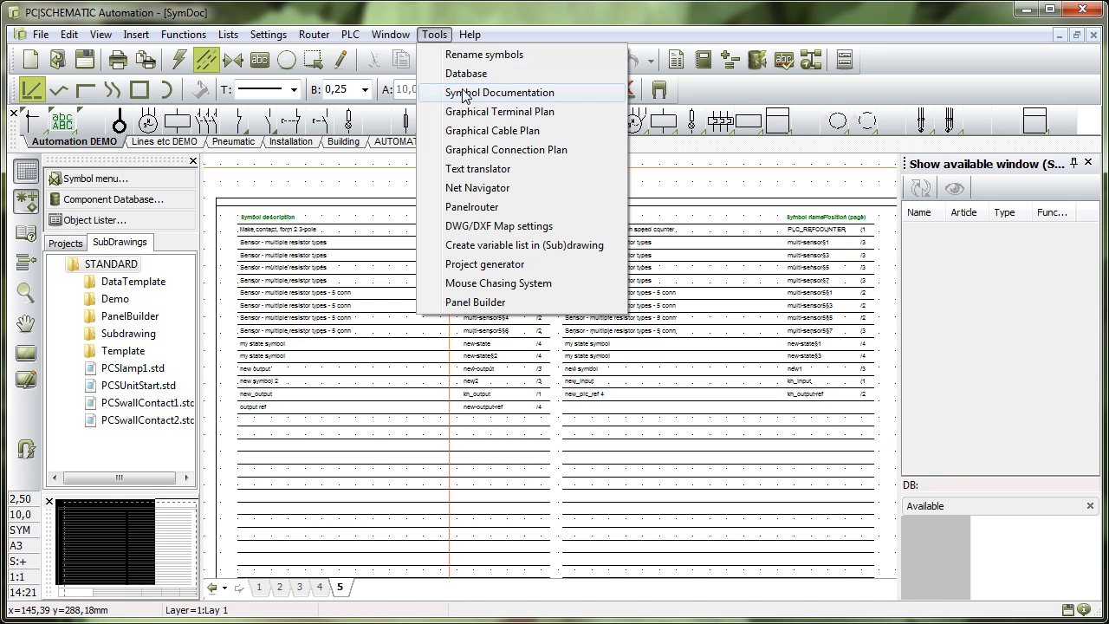